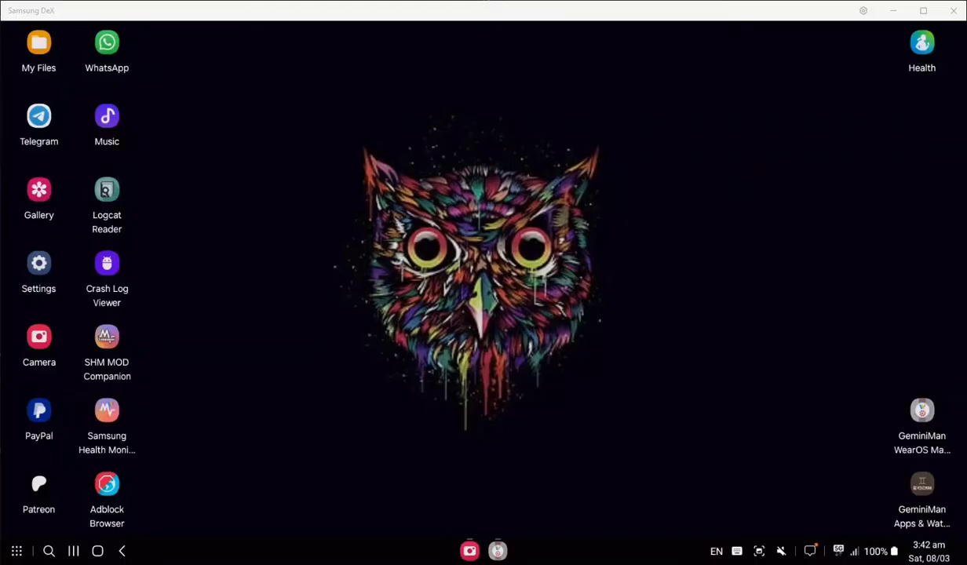
mouse_move(420, 410)
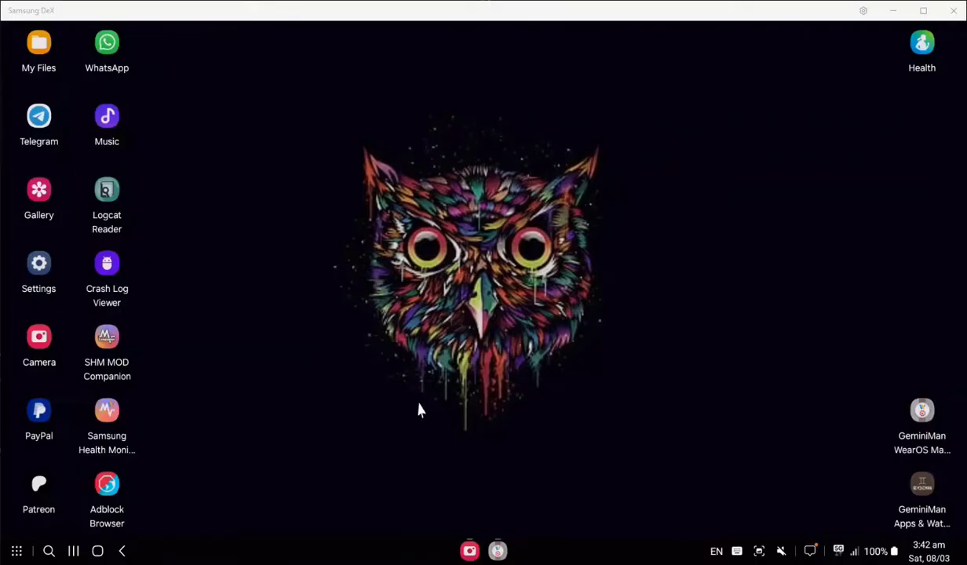
mouse_move(829, 257)
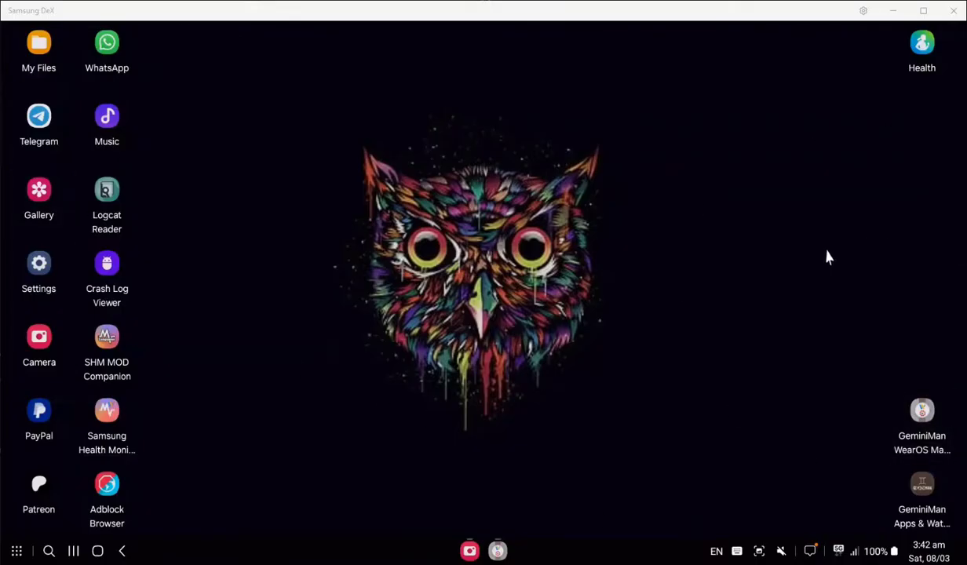
mouse_move(734, 247)
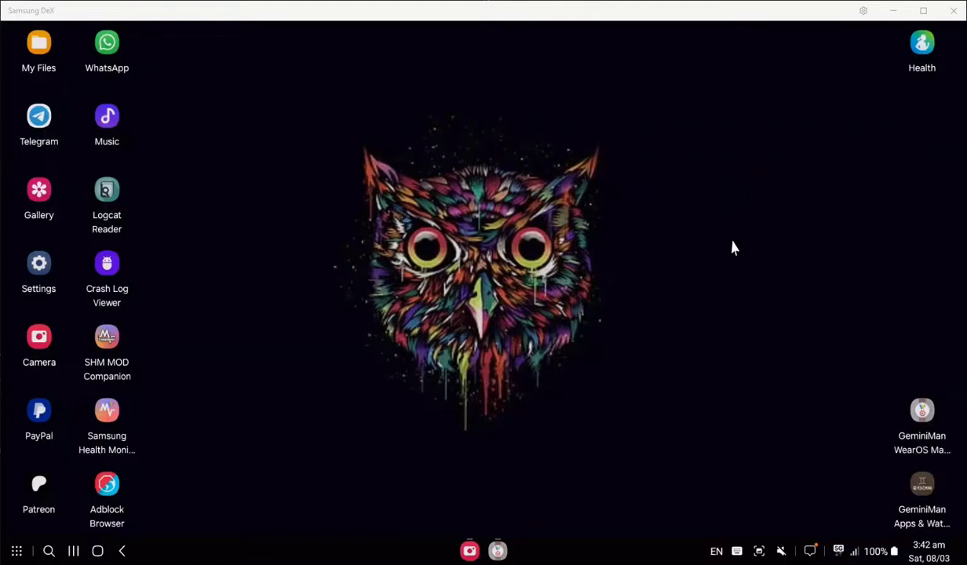
mouse_move(573, 375)
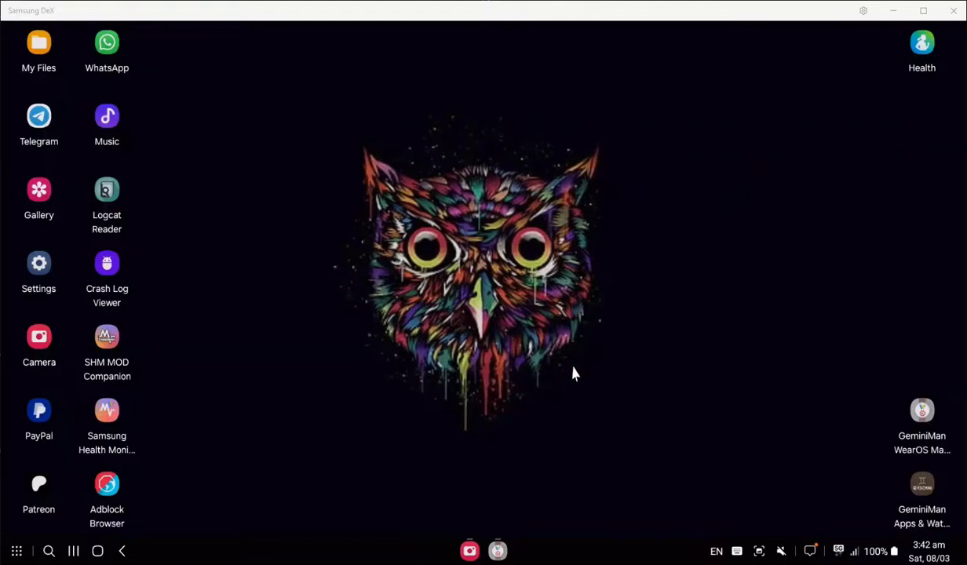
mouse_move(663, 315)
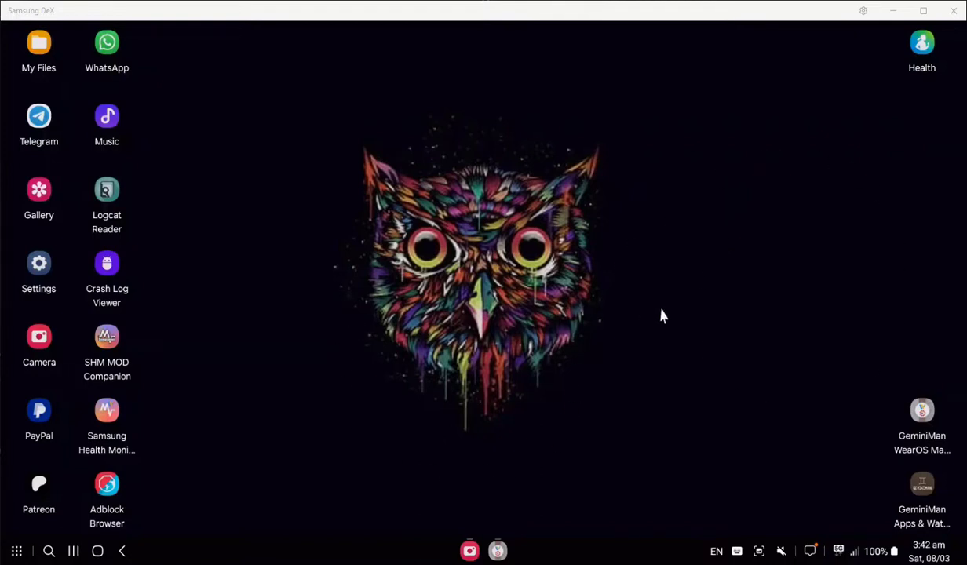
mouse_move(465, 150)
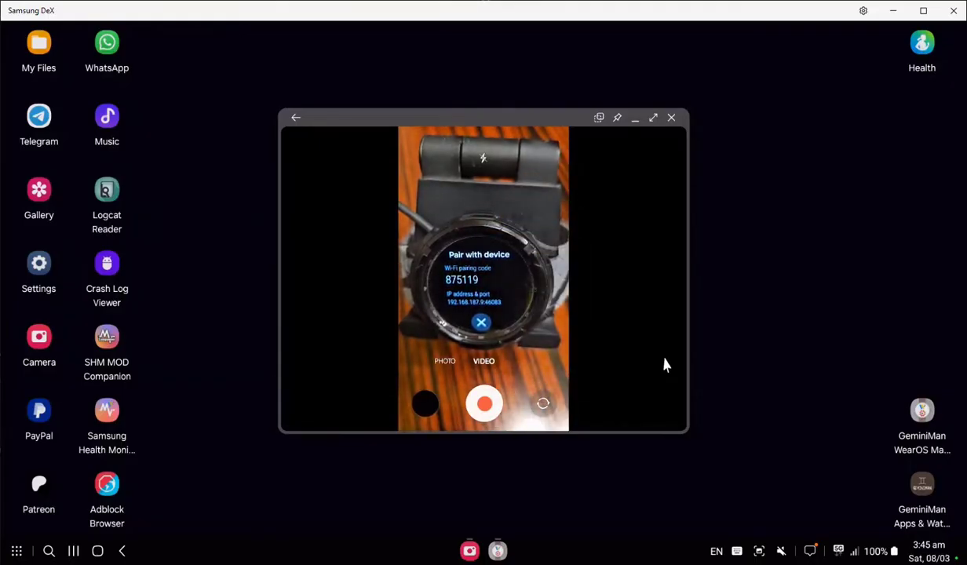
- Move the camera preview aside and start a watch connection from the WearOS Manager section
drag(483, 117, 675, 110)
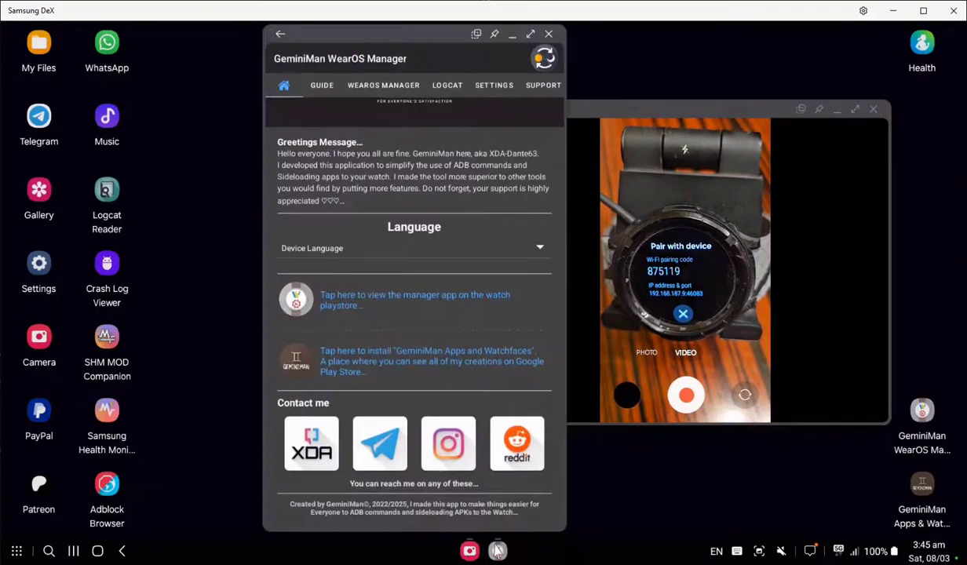
mouse_move(383, 85)
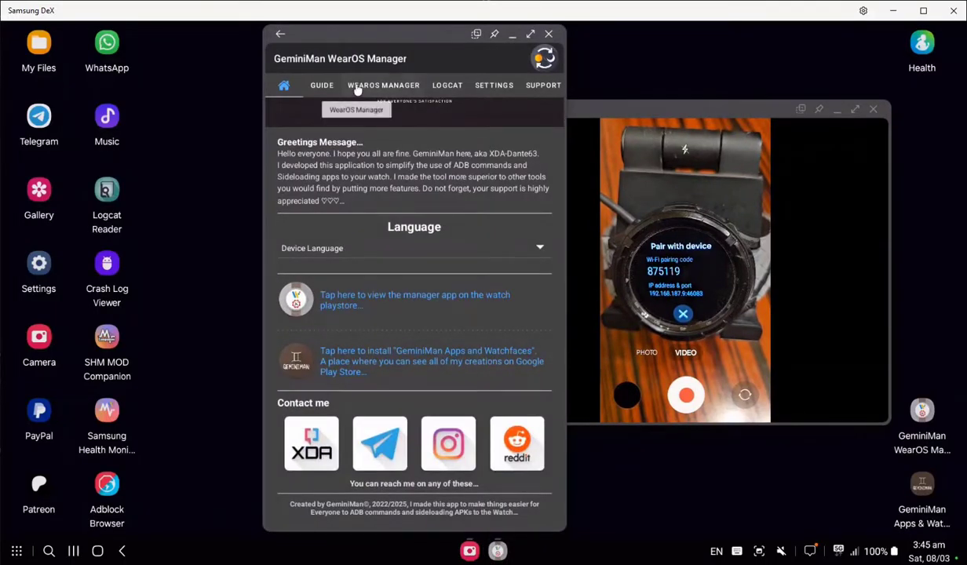
click(383, 85)
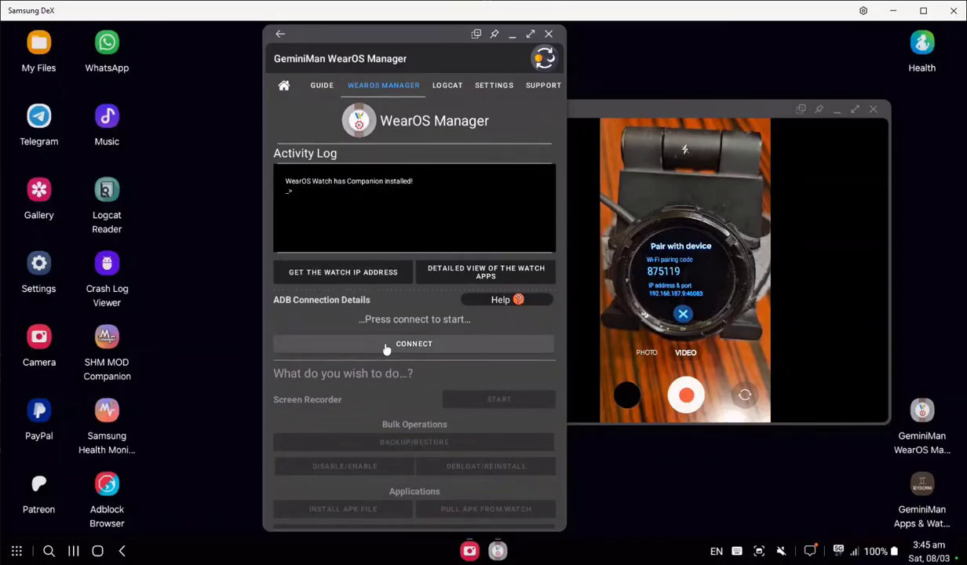
click(414, 343)
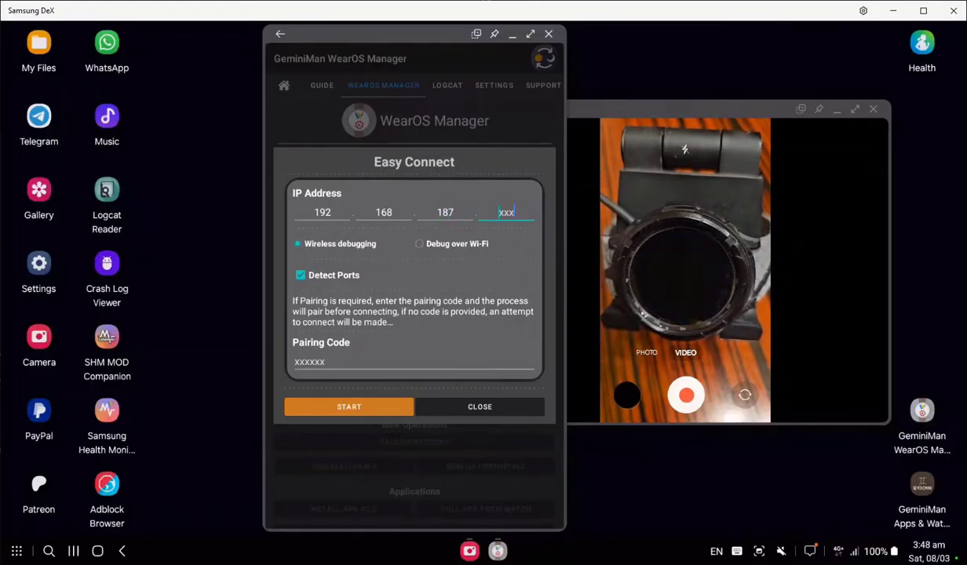
text(9)
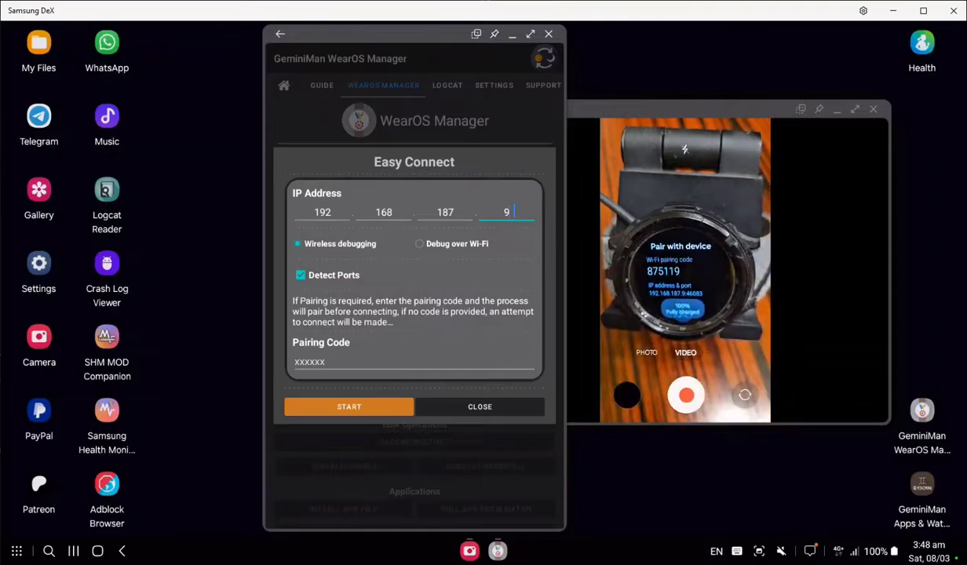
click(413, 362)
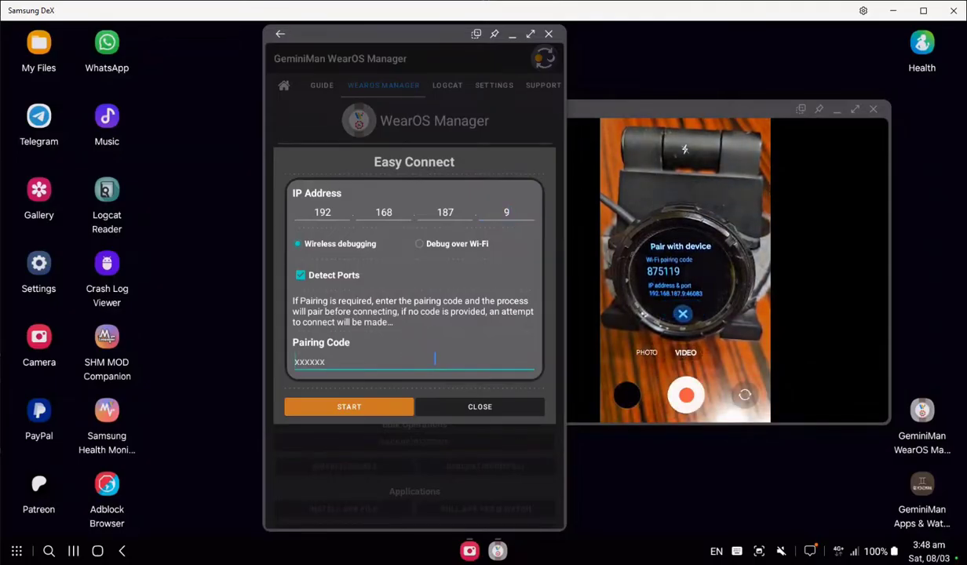
text(87)
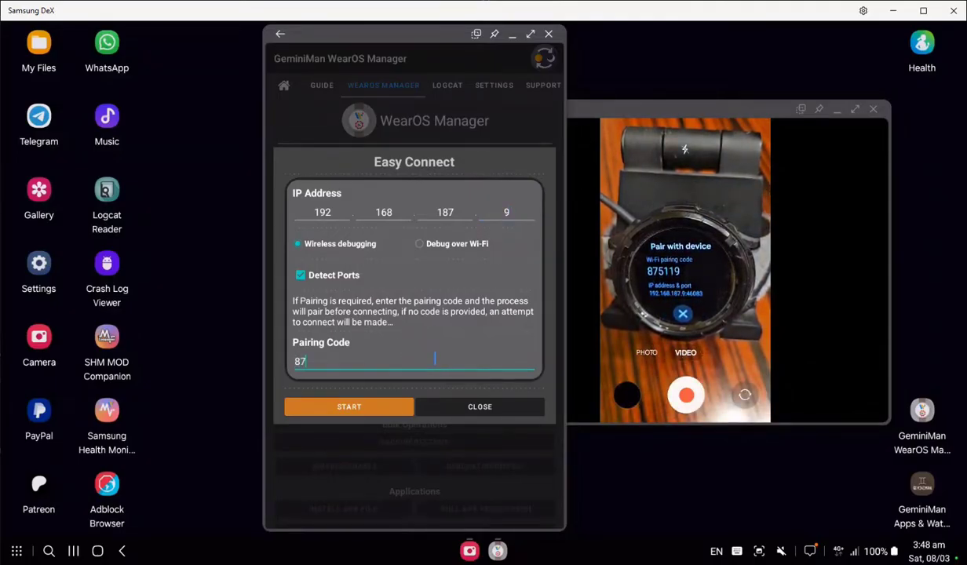
text(5119)
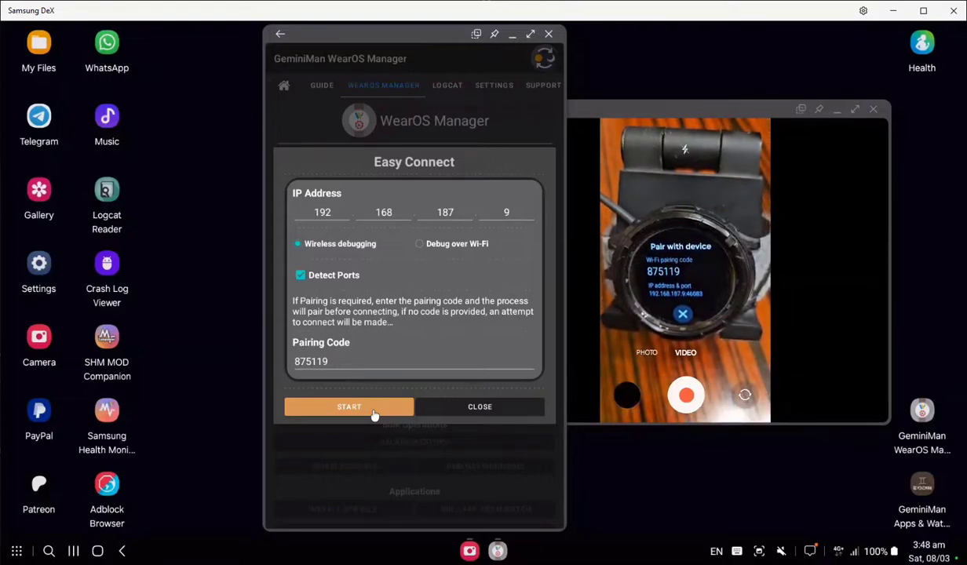
click(349, 406)
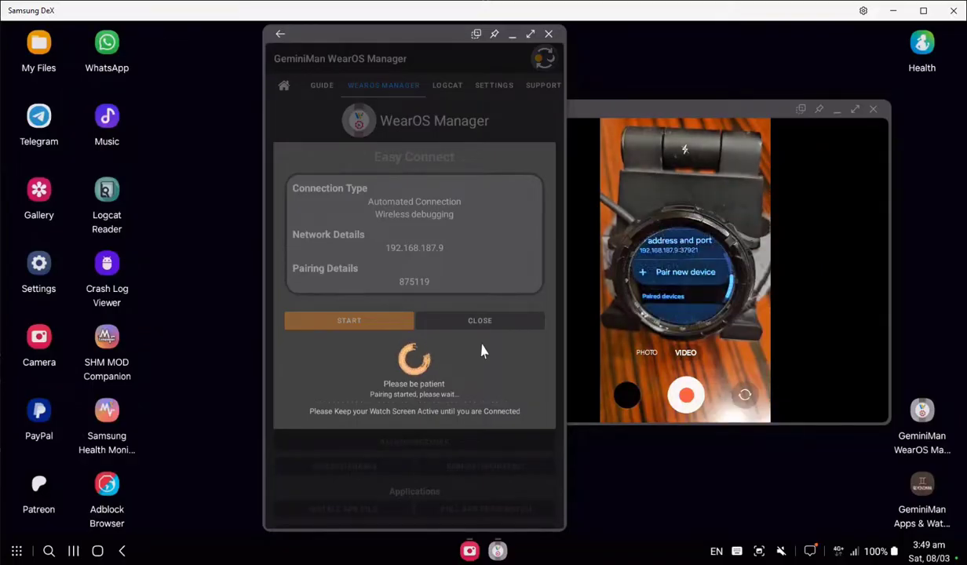
- Confirm connecting to the paired watch at 192.168.187.9, then disconnect from it
click(349, 320)
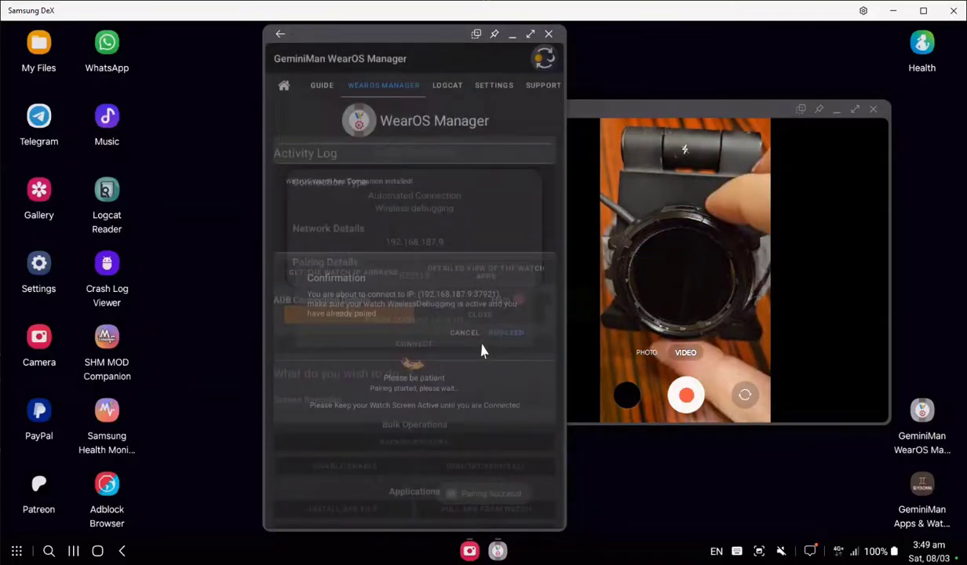
click(505, 332)
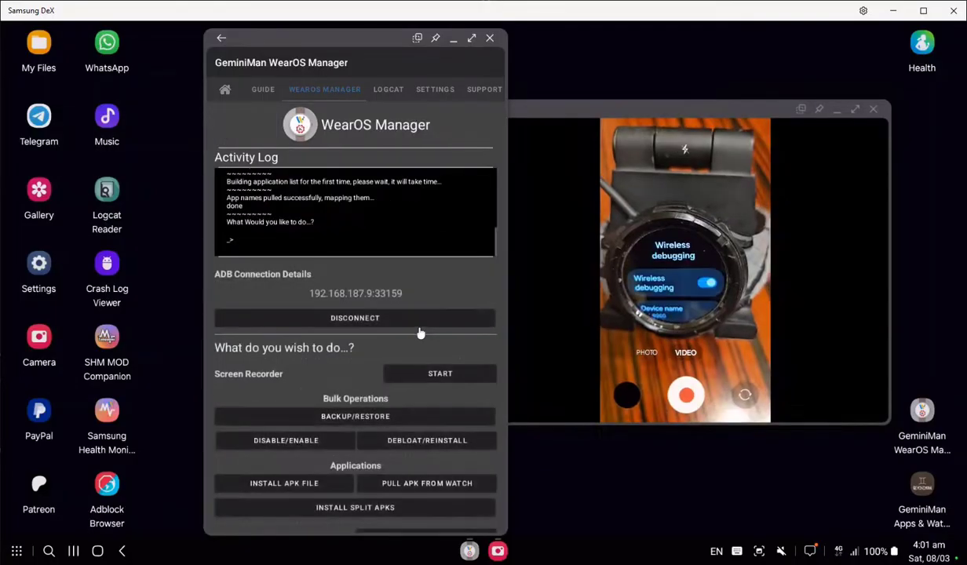
click(355, 318)
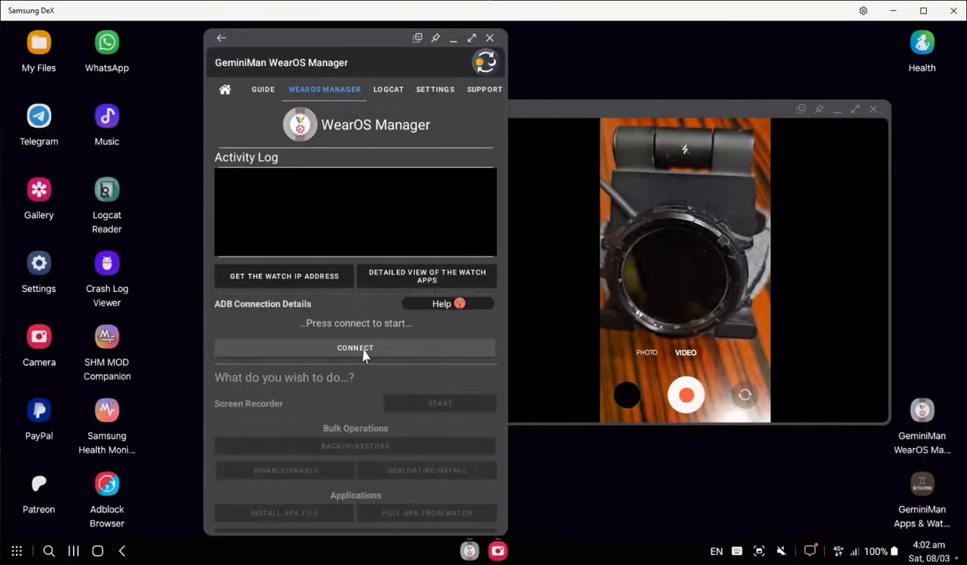
- Reopen Easy Connect with port detection off and enter connection port 33159
click(355, 347)
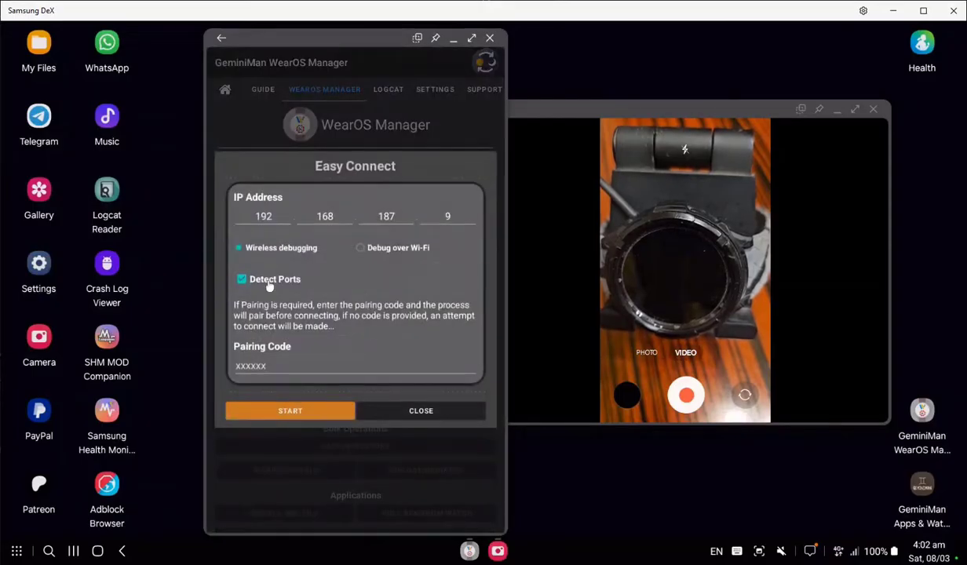
click(241, 278)
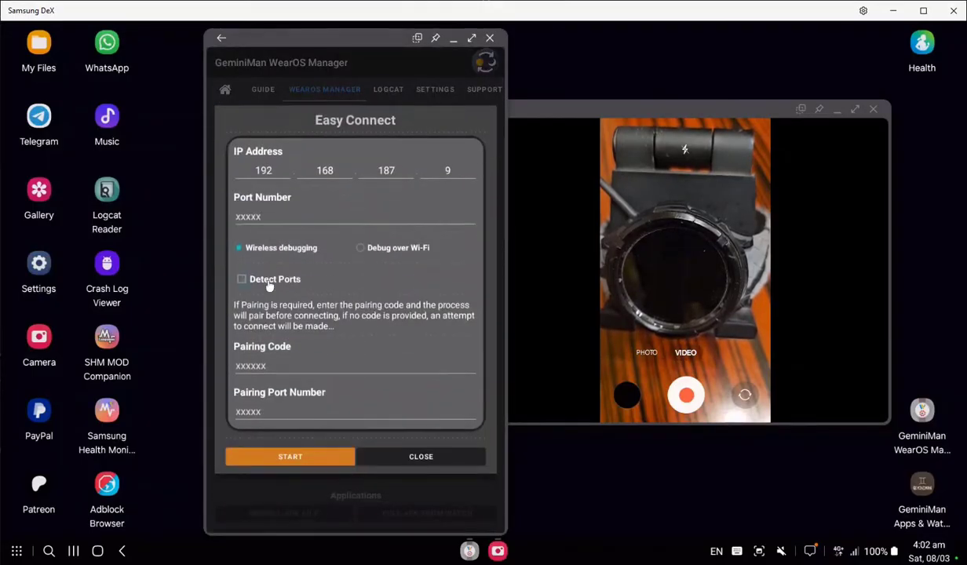
click(387, 170)
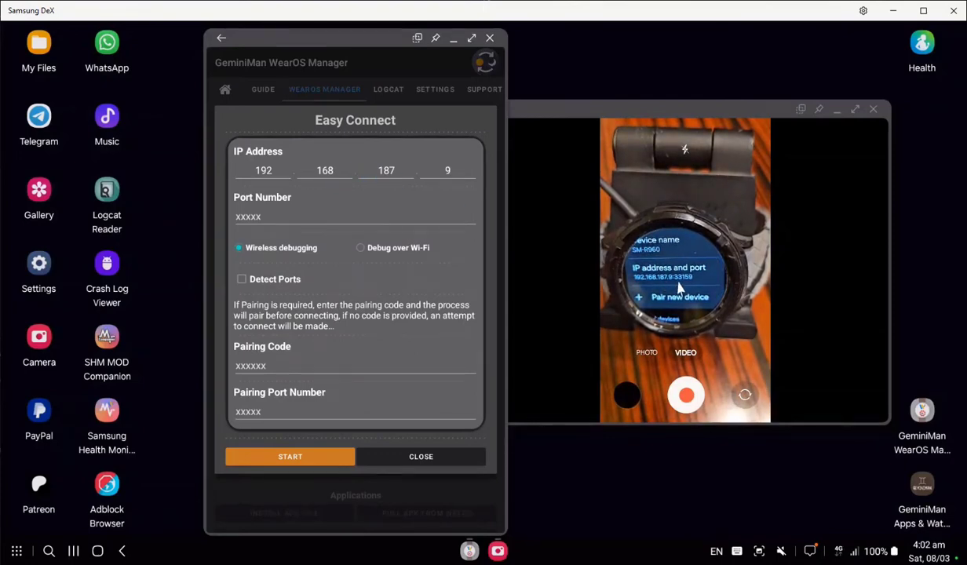
click(355, 217)
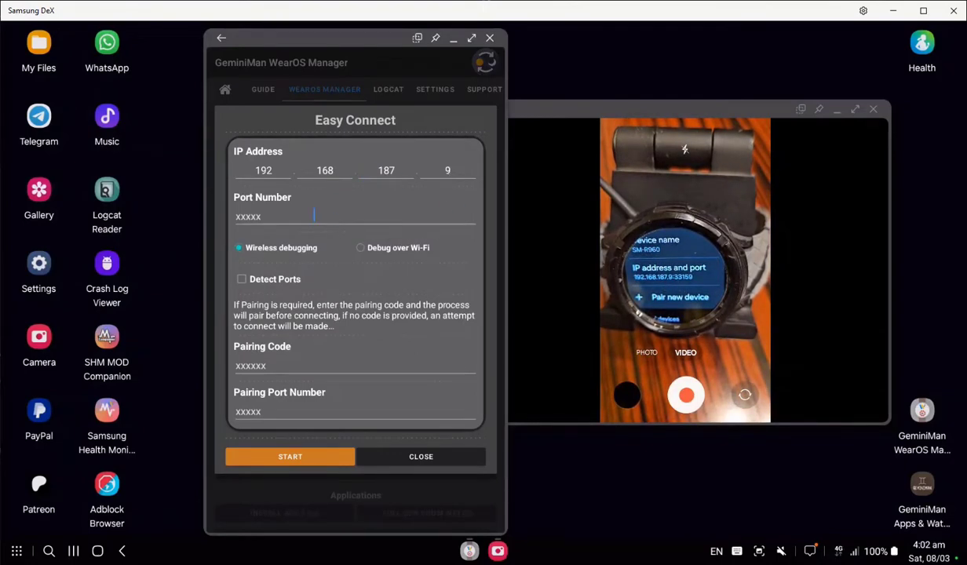
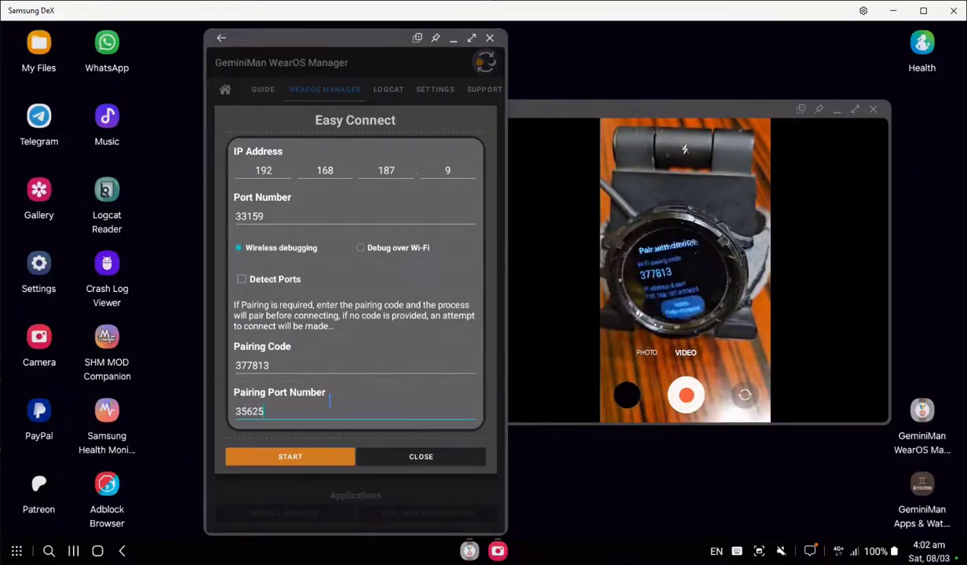
- Run manual pairing, confirm connecting to the watch at 192.168.187.9:33159, then disconnect
click(290, 456)
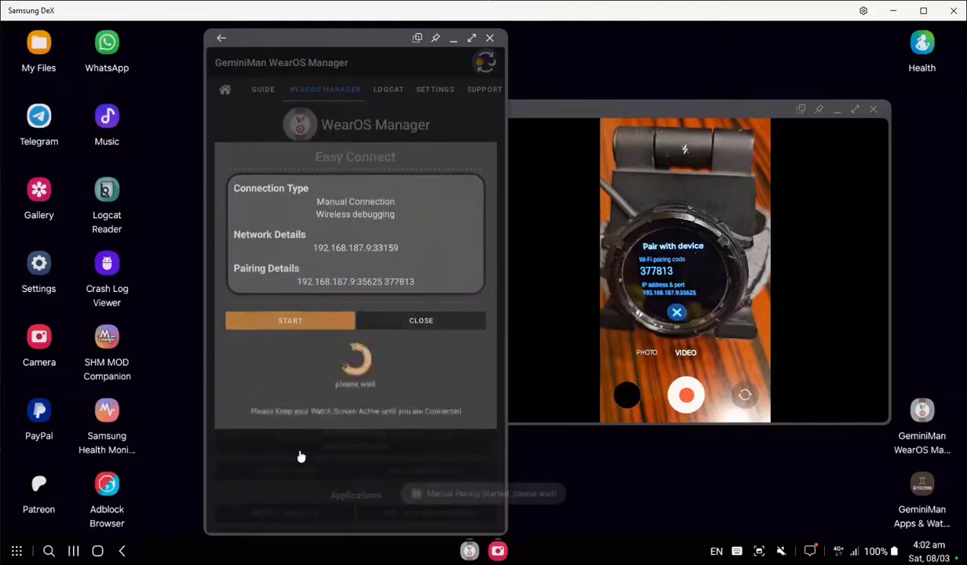
click(290, 320)
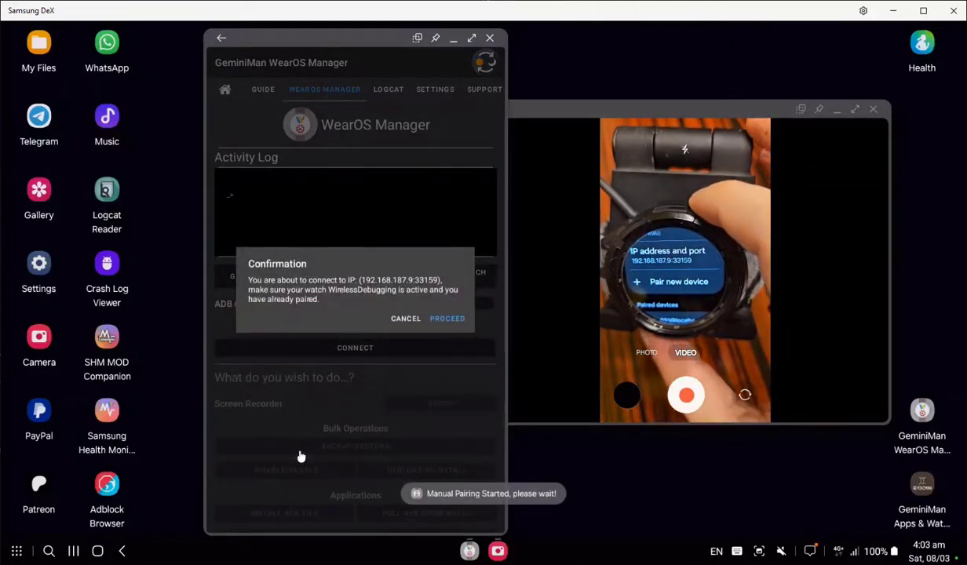
click(446, 318)
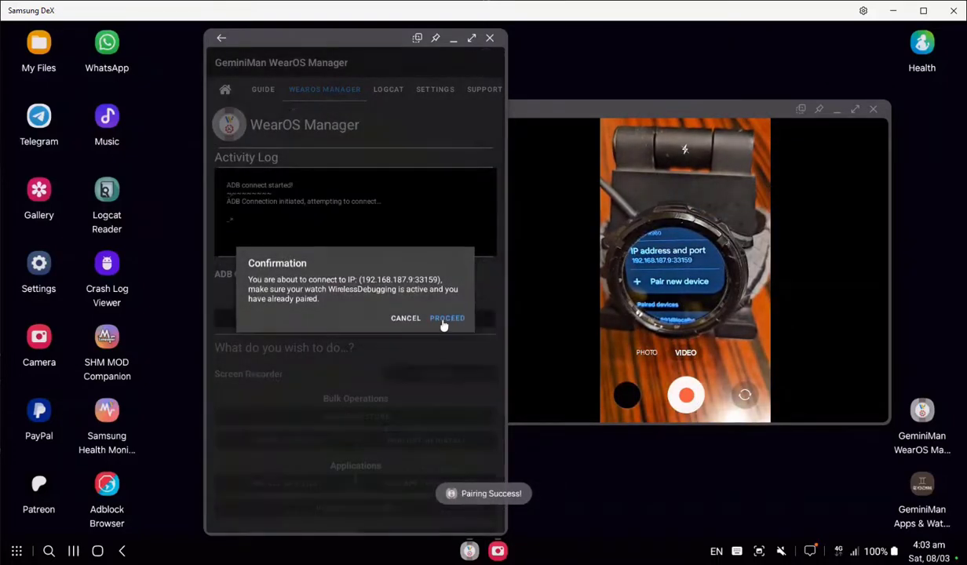
click(447, 318)
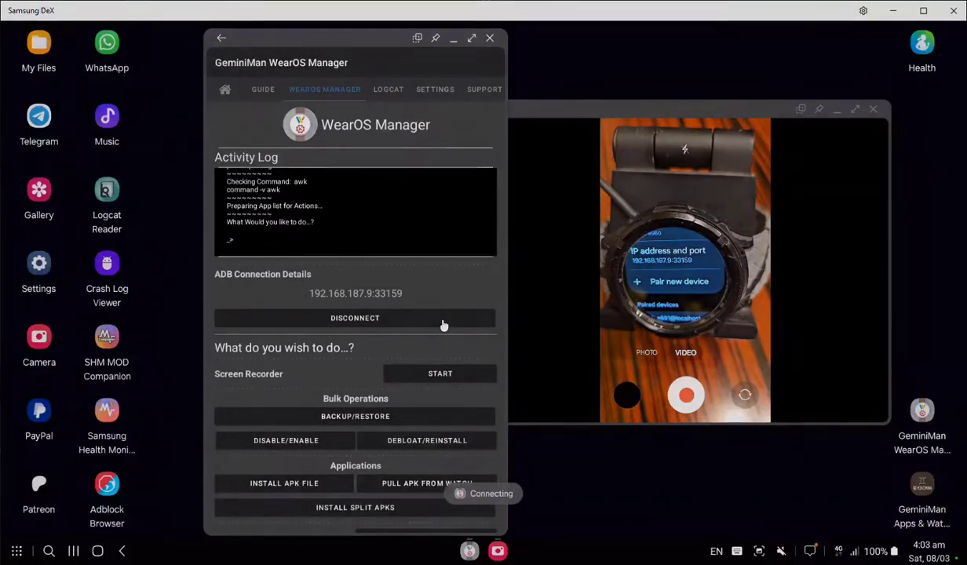
click(354, 318)
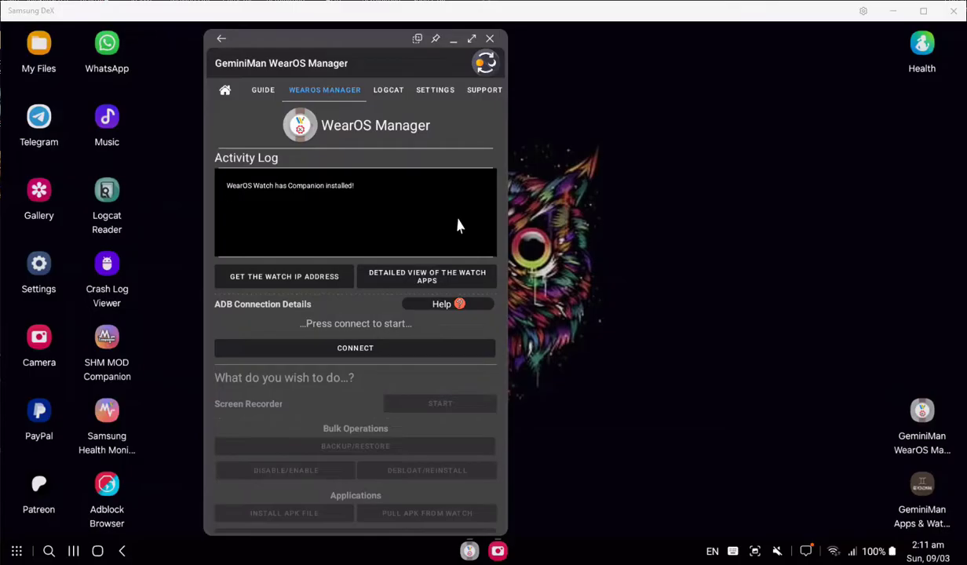
mouse_move(290, 185)
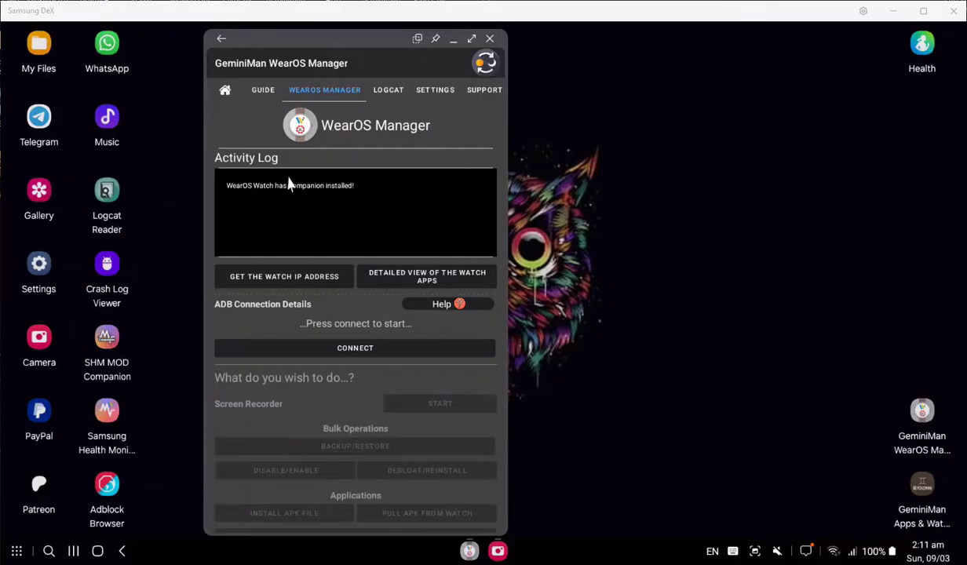
- Fetch the watch's own address 192.168.0.202 into the IP field and turn off automatic port detection
click(283, 276)
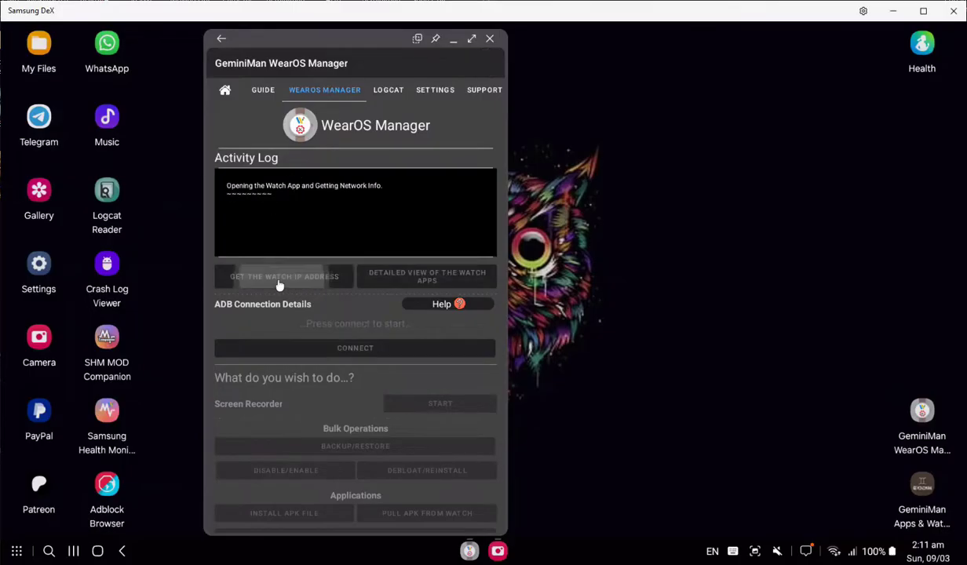
click(284, 276)
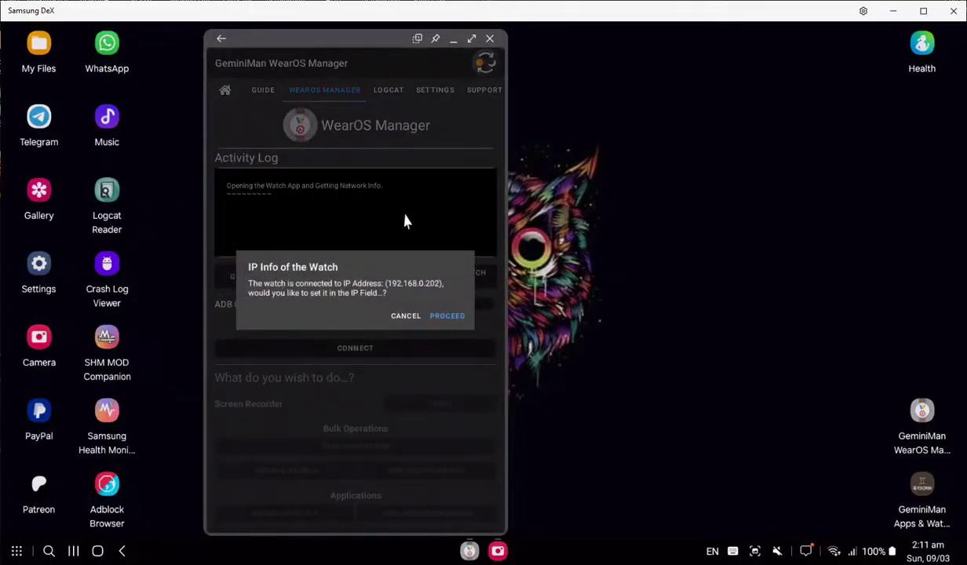
click(446, 315)
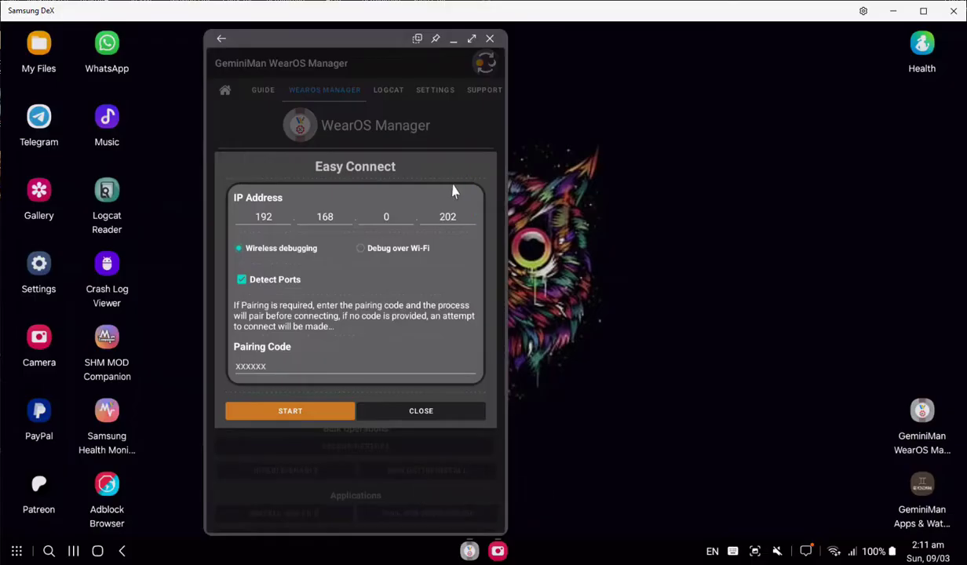
mouse_move(343, 187)
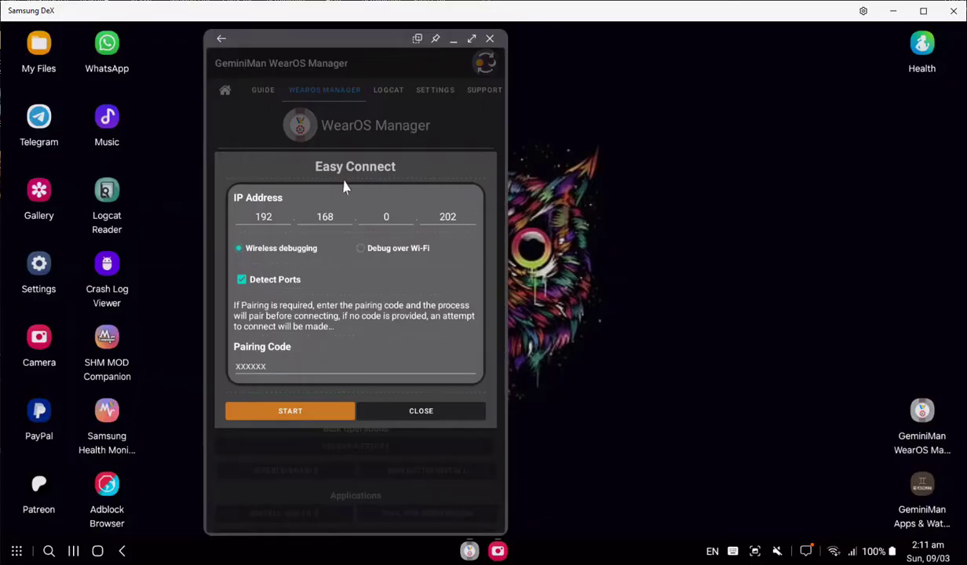
click(324, 217)
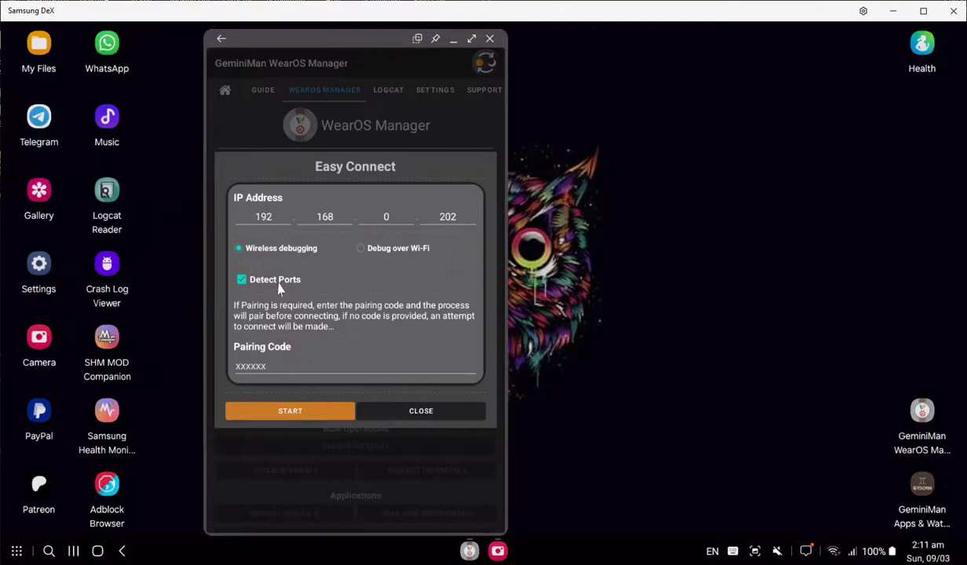
click(242, 279)
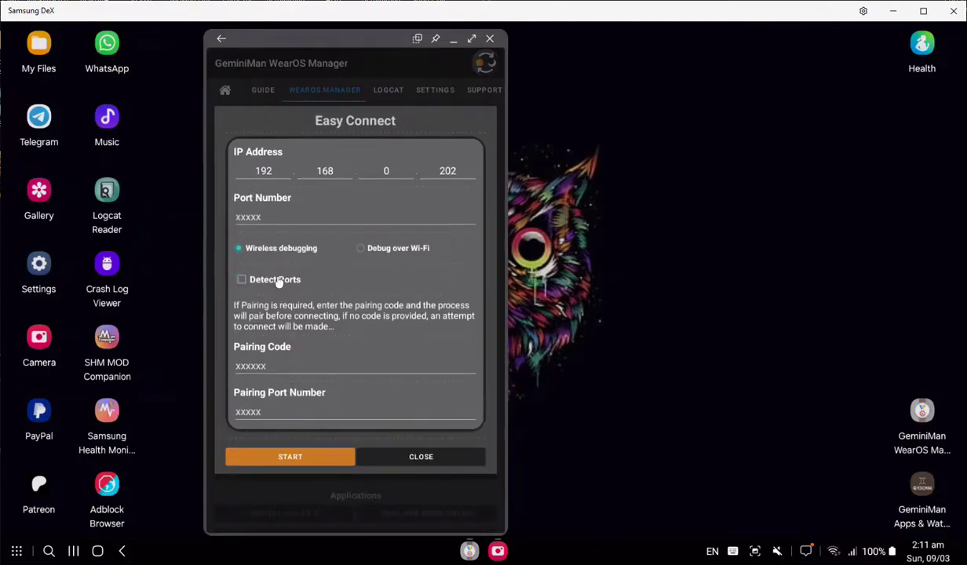
click(421, 456)
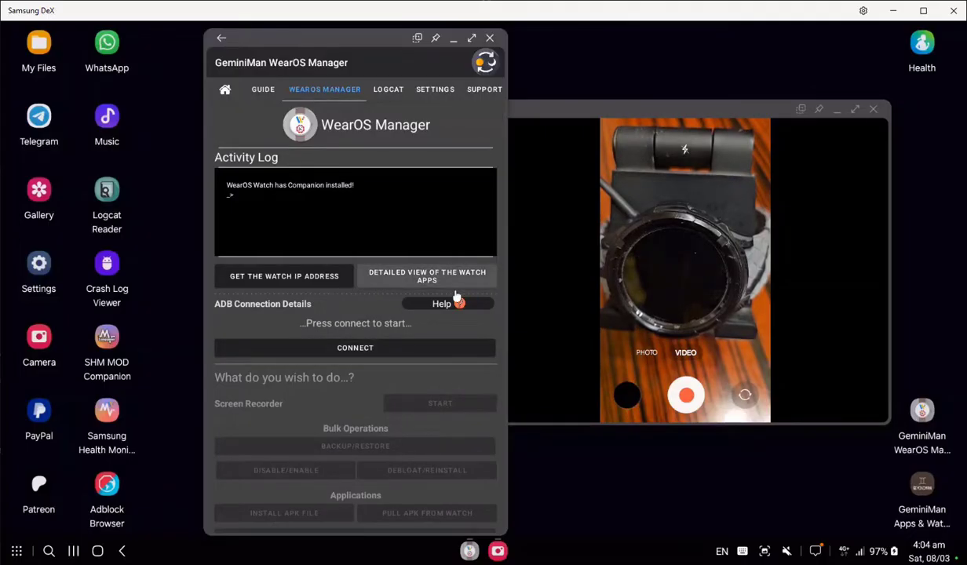
mouse_move(585, 296)
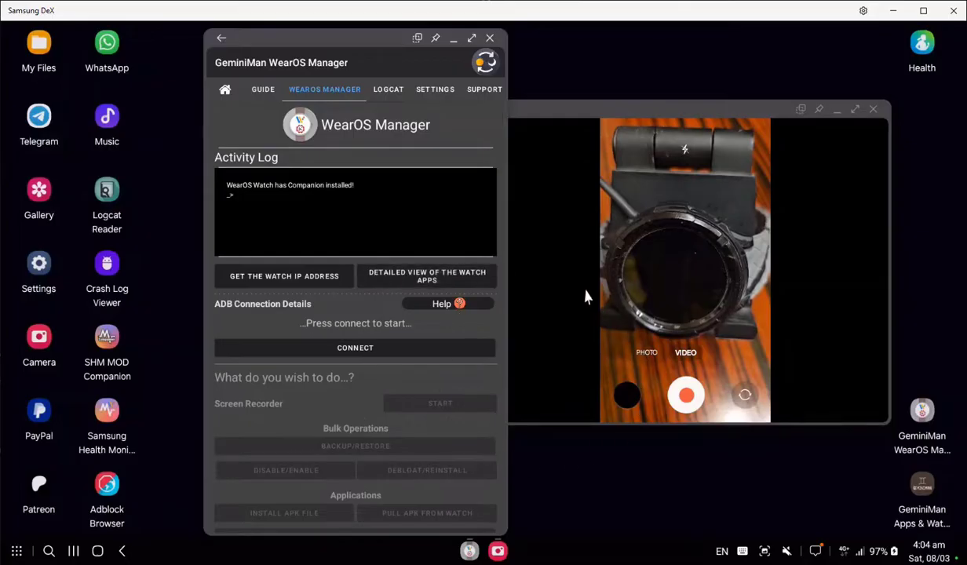
mouse_move(579, 284)
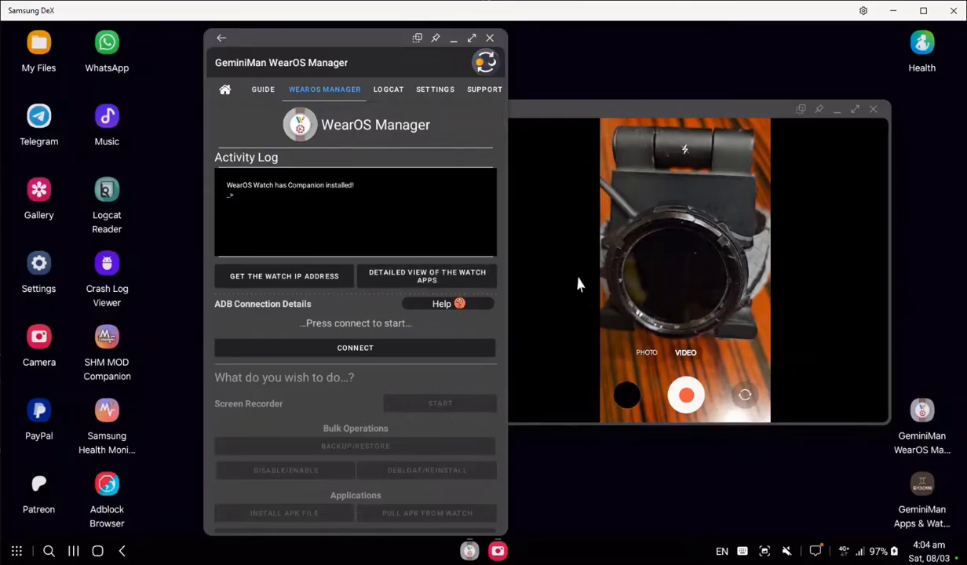
mouse_move(444, 238)
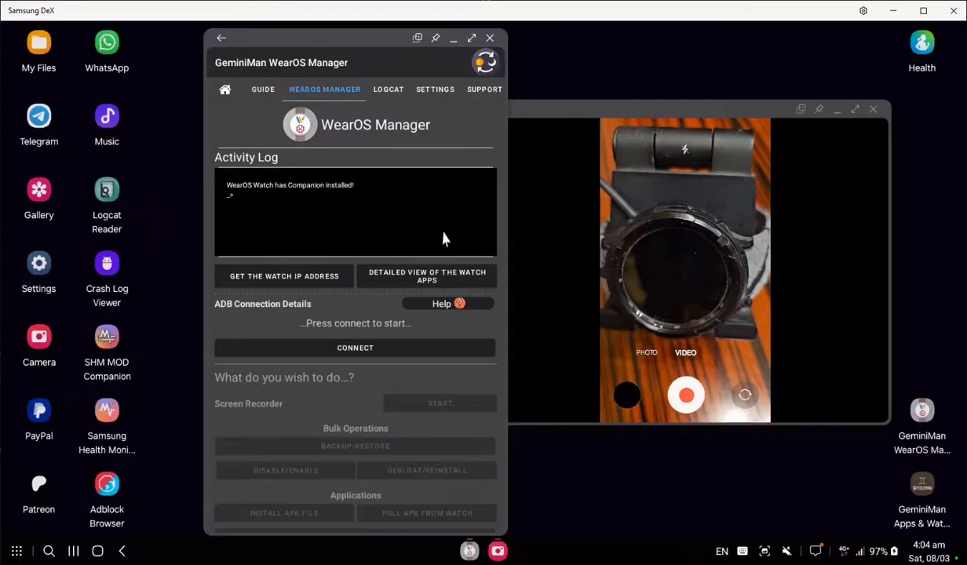
click(355, 348)
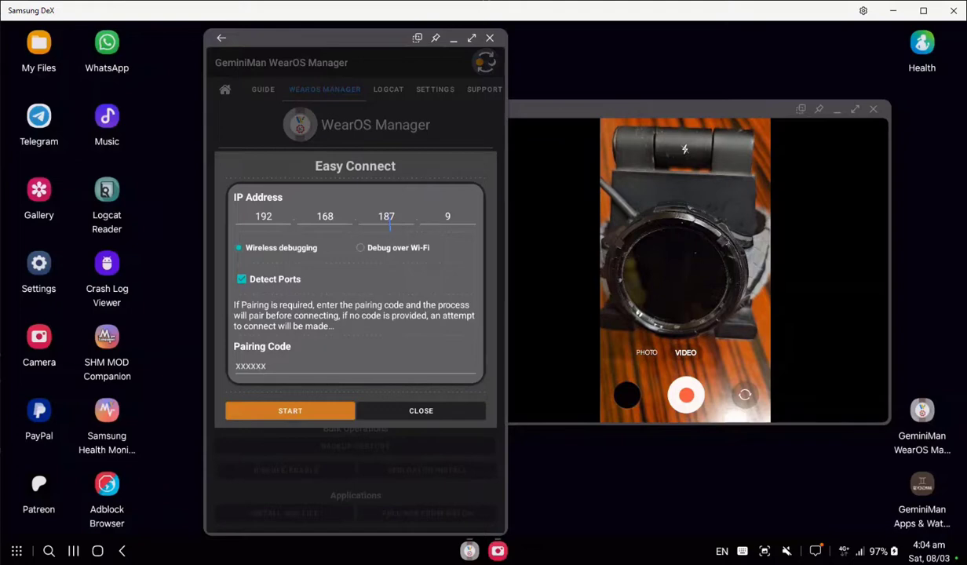
mouse_move(363, 310)
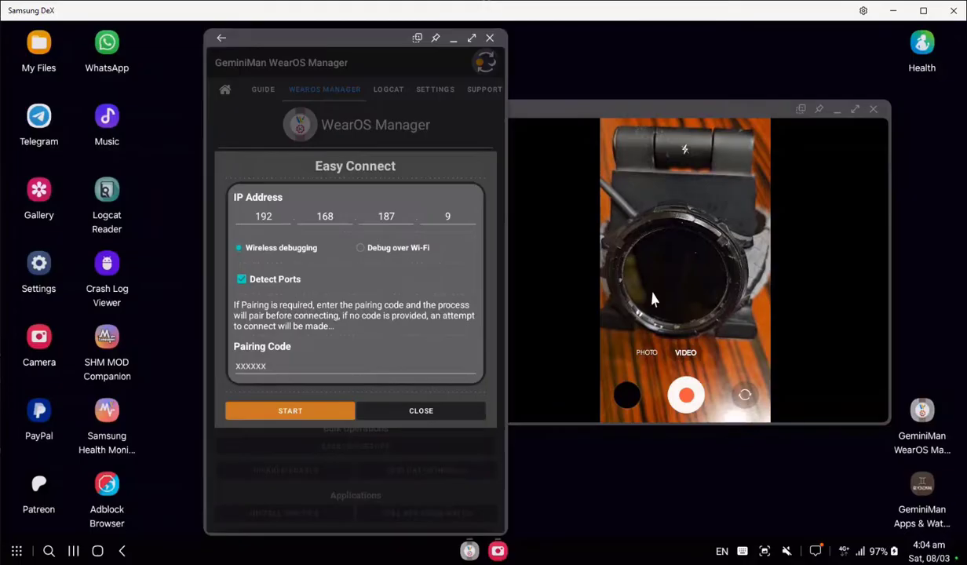
mouse_move(719, 306)
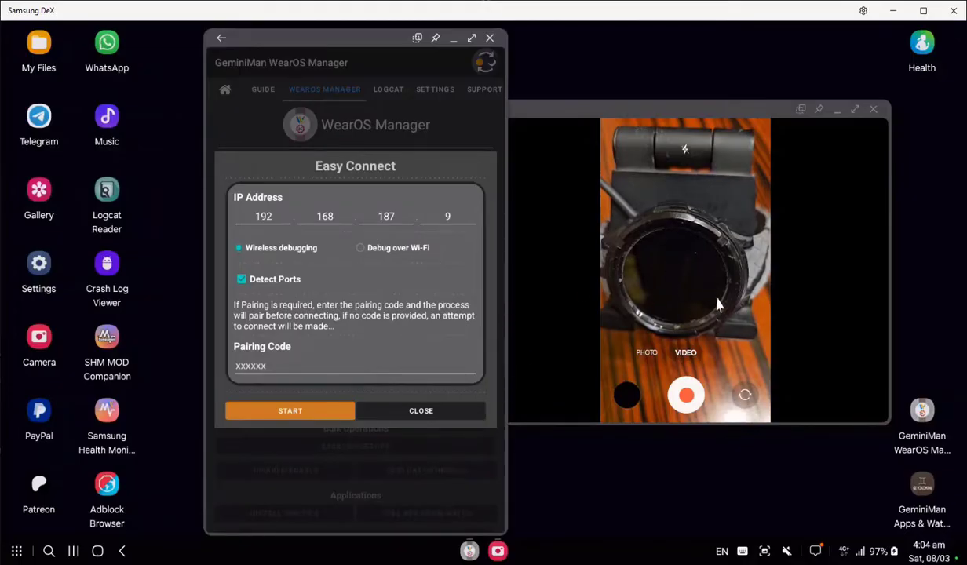
mouse_move(661, 379)
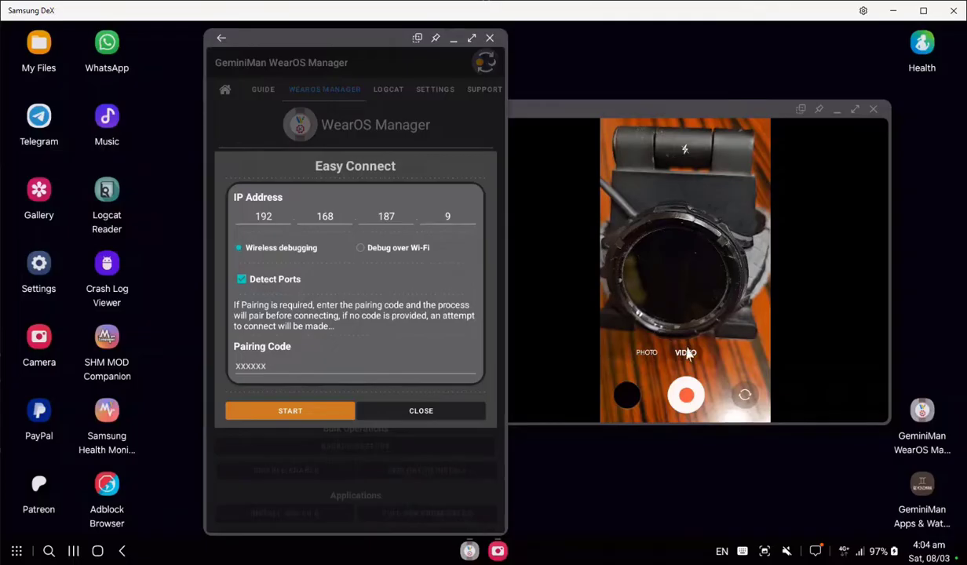
mouse_move(699, 306)
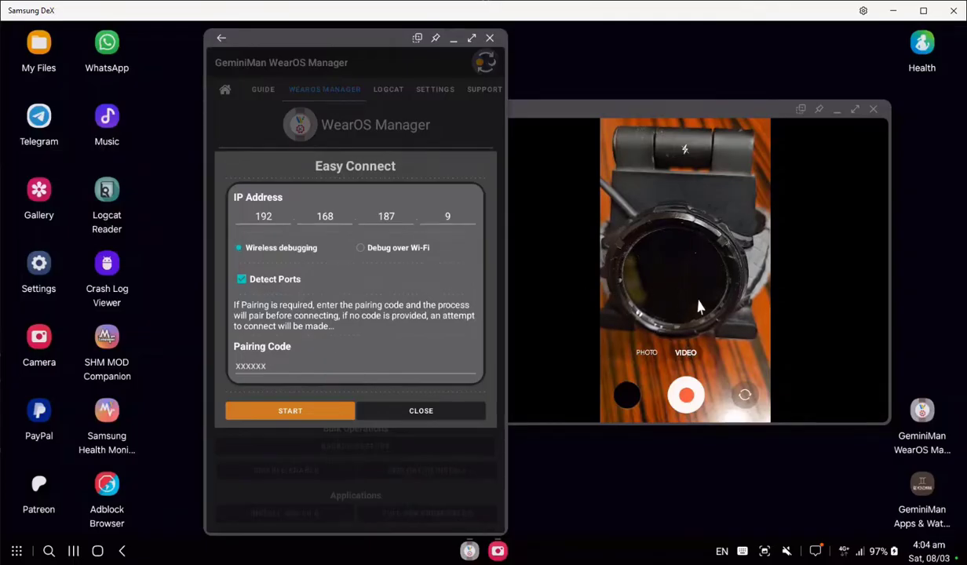
mouse_move(420, 296)
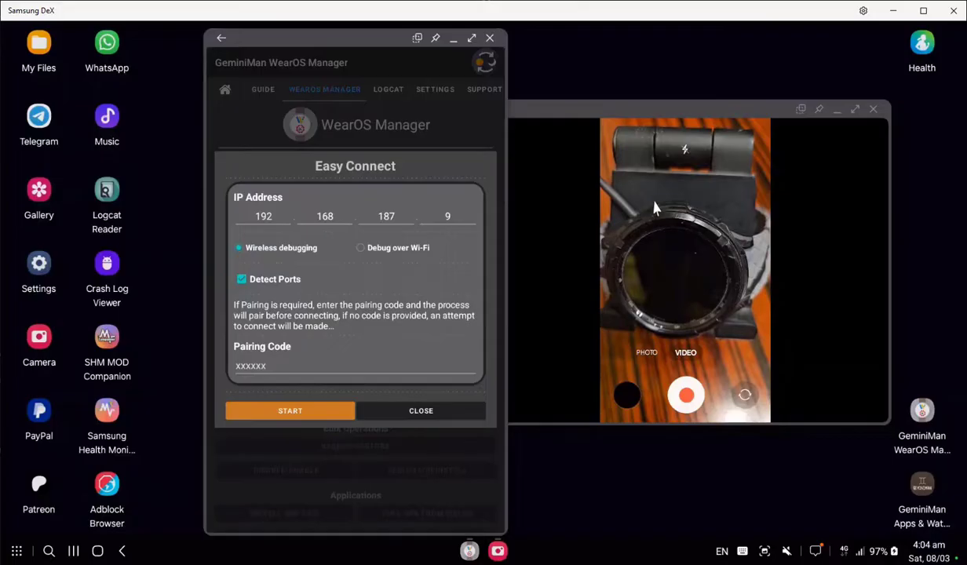
mouse_move(569, 238)
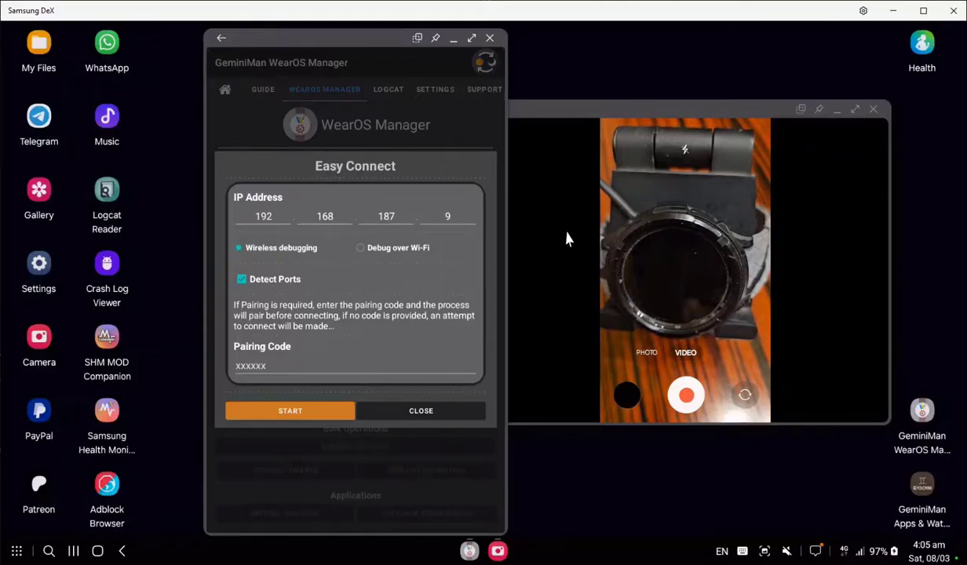
click(421, 411)
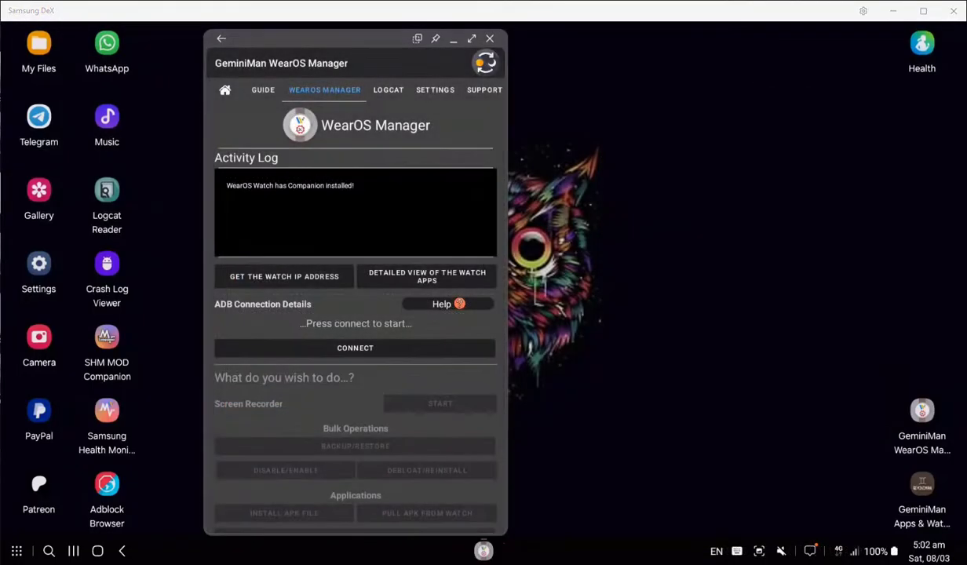